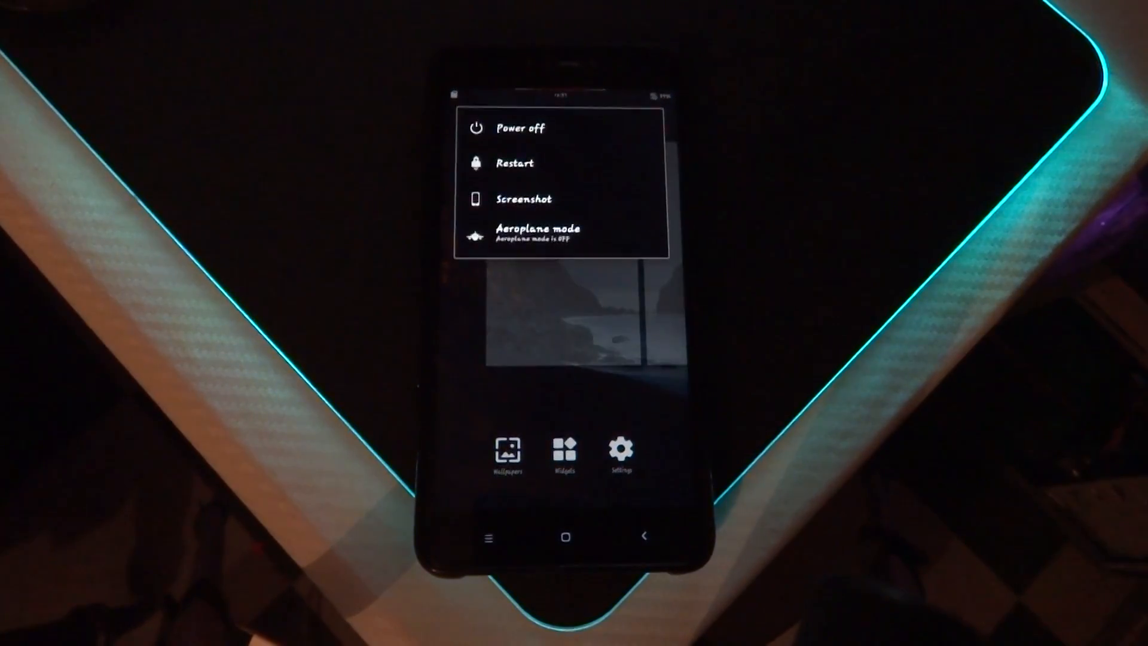
# Restart the phone from the MIUI power menu so it boots into TWRP recovery.
pyautogui.click(518, 128)
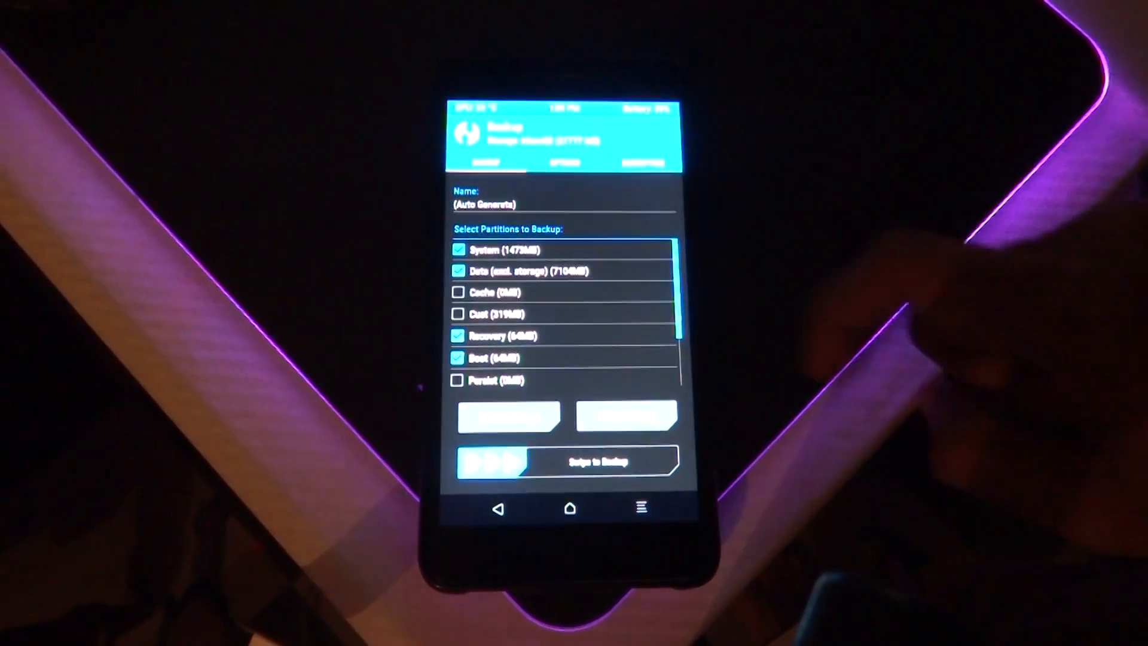
# Scroll the Backup partition list showing System, Data, Recovery and Boot selected.
pyautogui.scroll(-3)
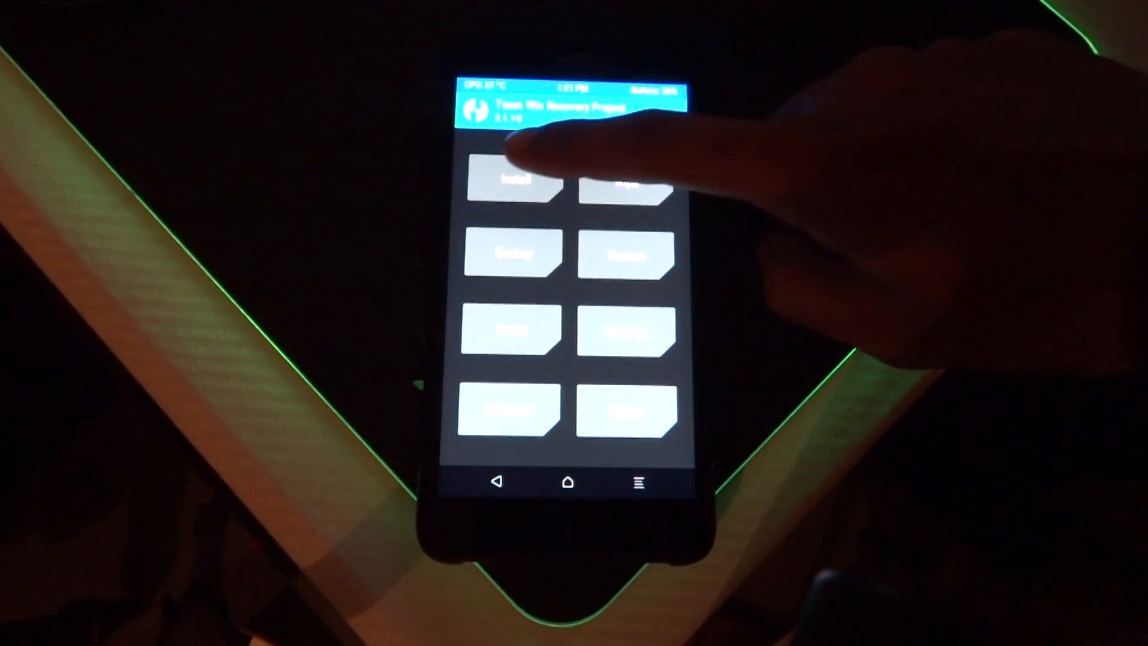
# Browse the Install file list on /sdcard down to the UCDownloads folder with the LineageOS 15.0 zip.
pyautogui.click(513, 181)
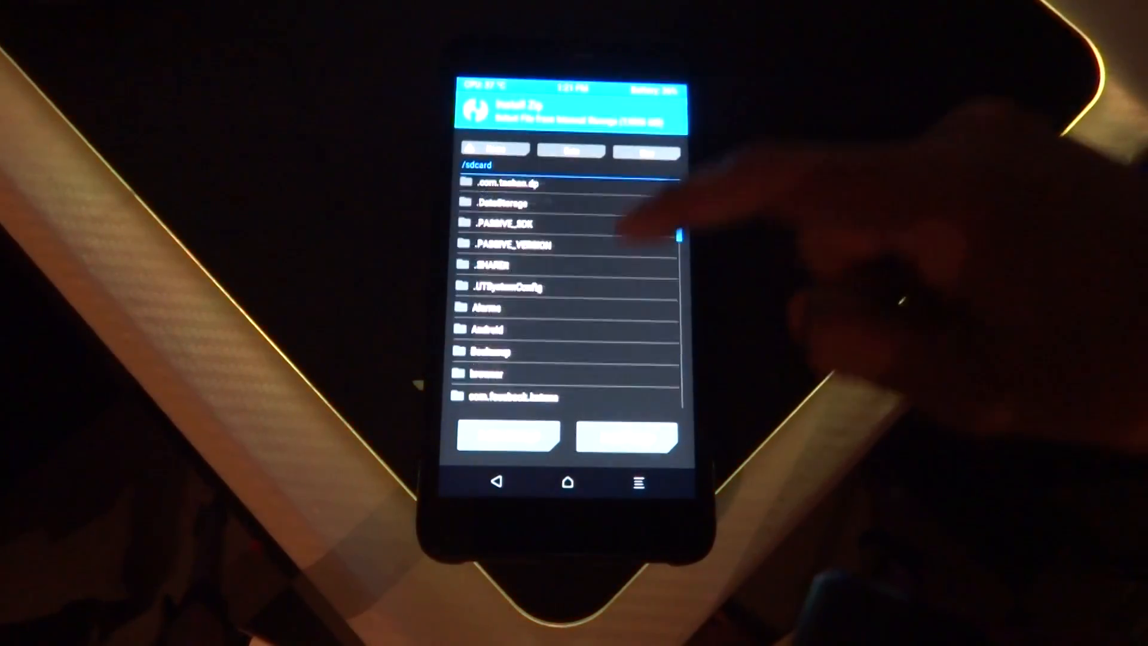
pyautogui.scroll(-3)
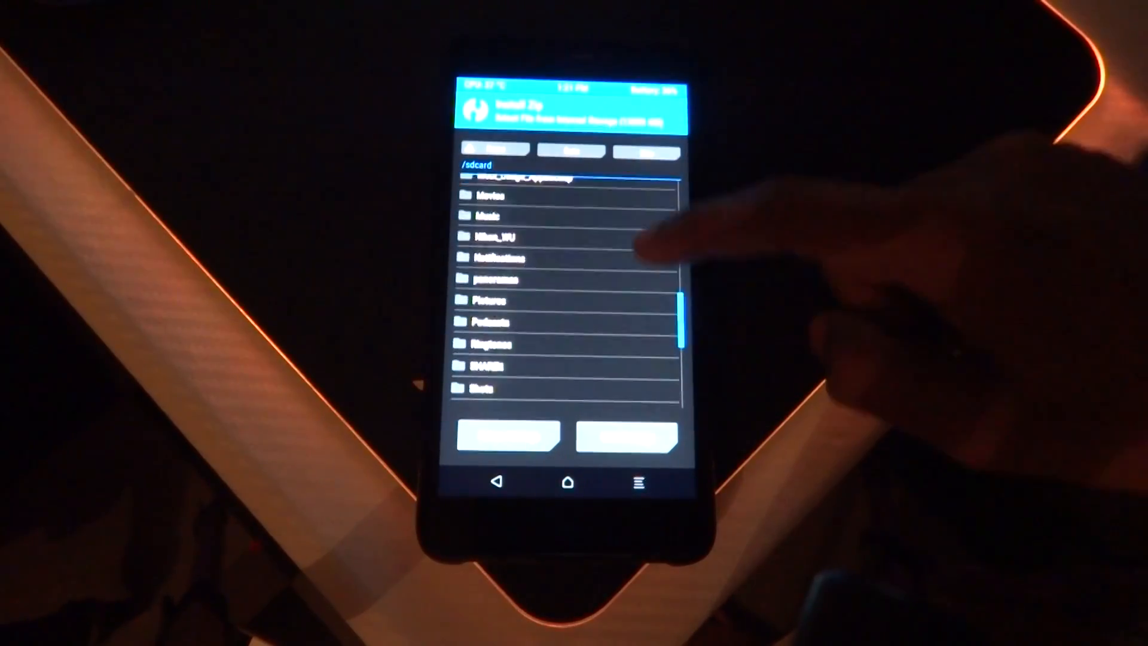
pyautogui.scroll(-3)
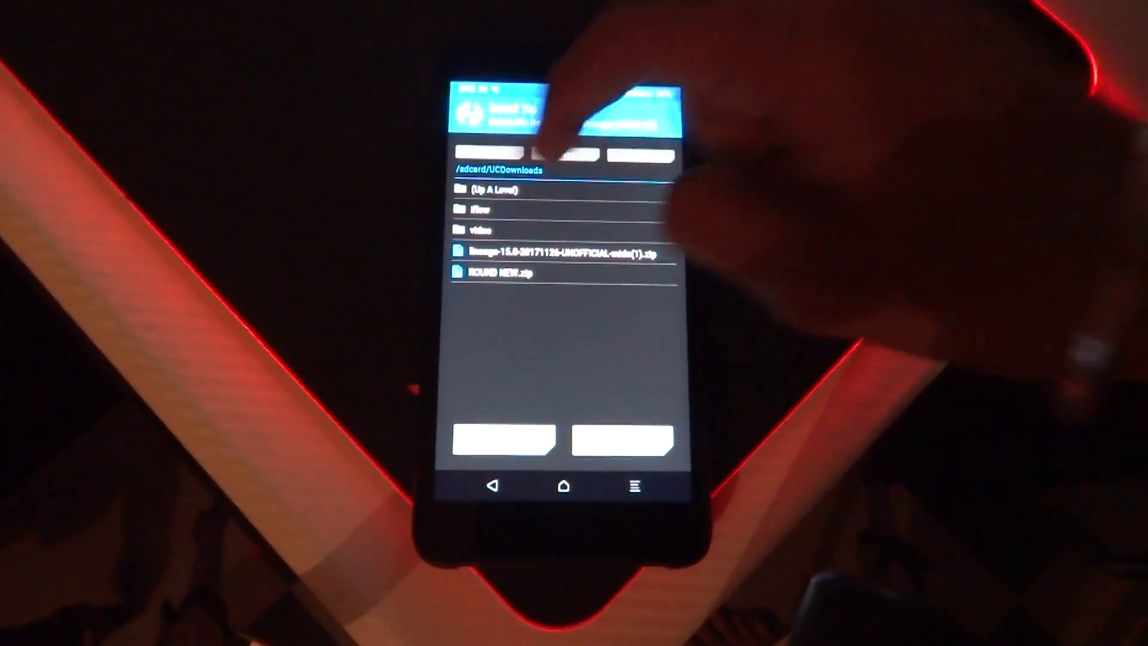
# Return to /sdcard and choose the open_gapps zip to flash after the ROM.
pyautogui.click(494, 190)
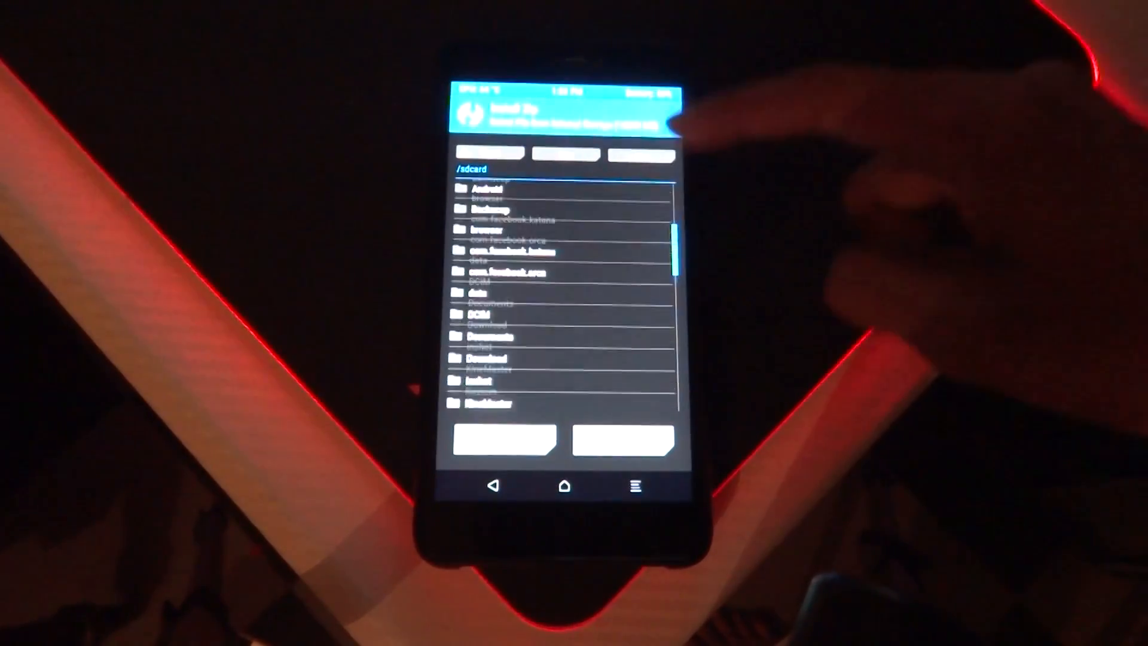
pyautogui.scroll(-3)
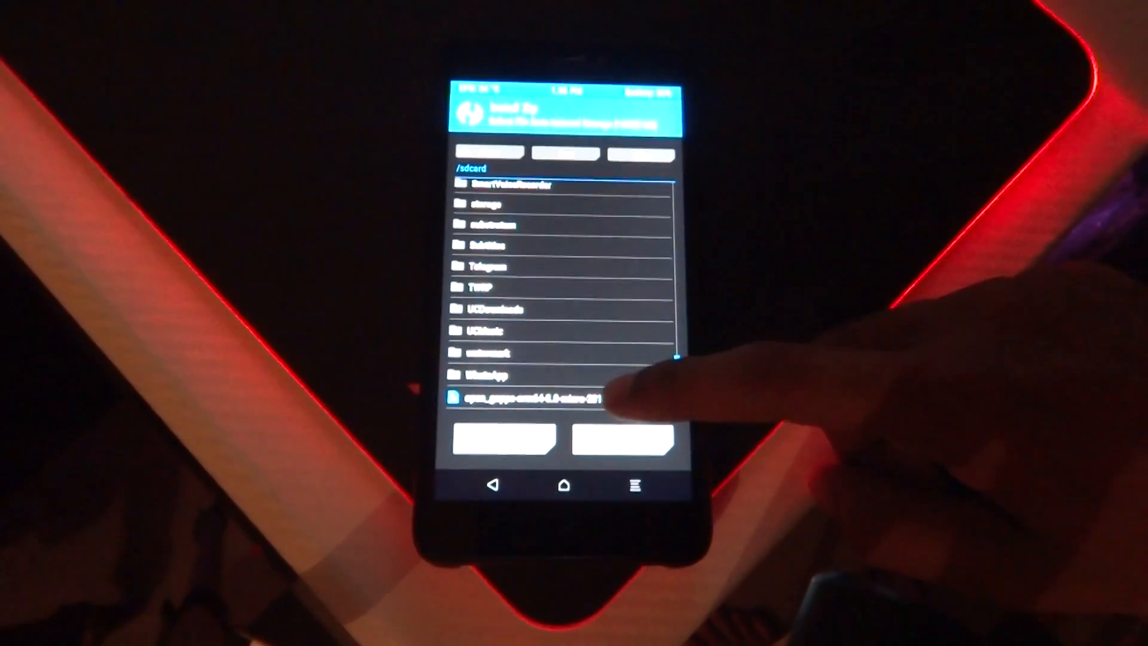
pyautogui.click(535, 397)
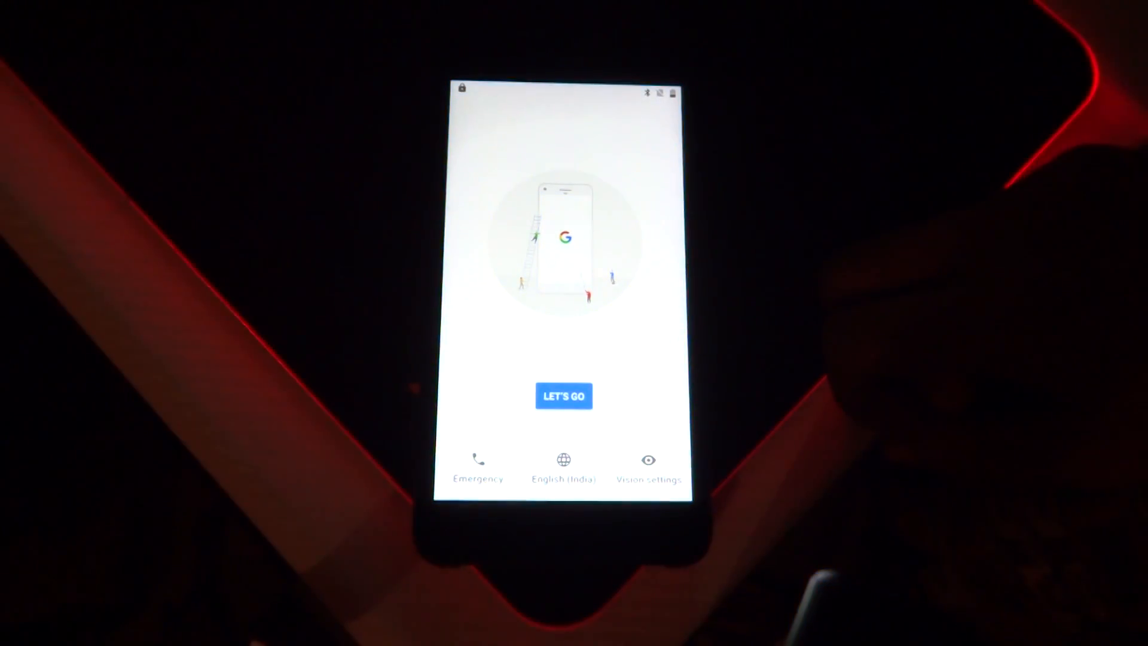
# Start the LineageOS first-boot setup wizard with LET'S GO on the welcome screen.
pyautogui.click(563, 395)
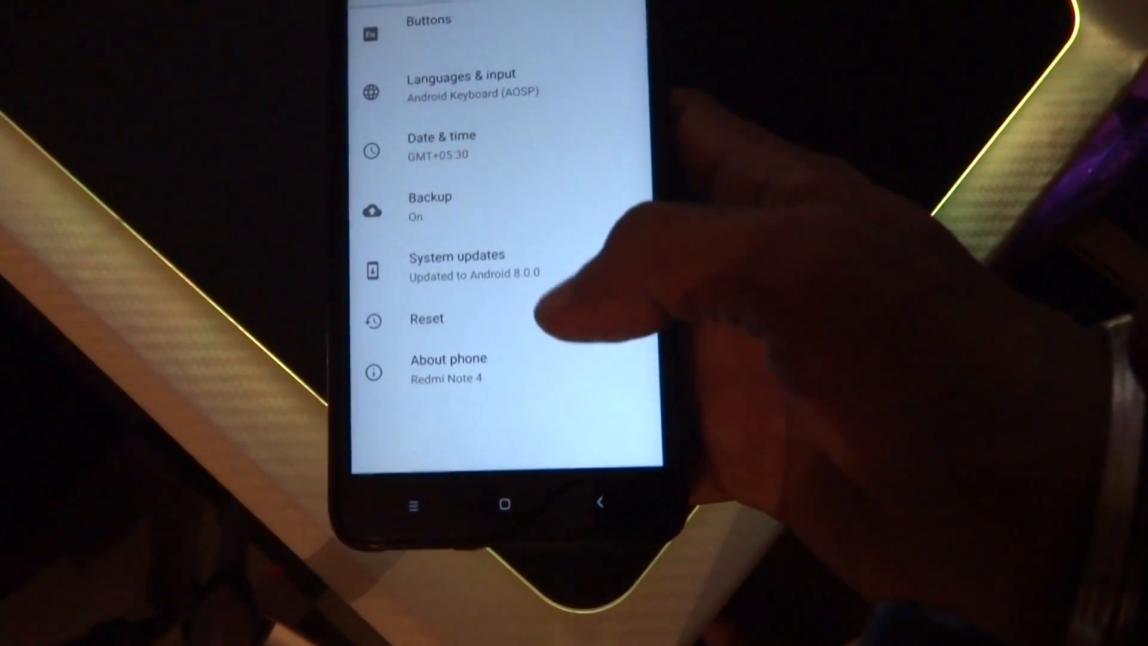
# View About phone showing Android 8.0.0 and reveal the Oreo easter-egg artwork.
pyautogui.click(448, 367)
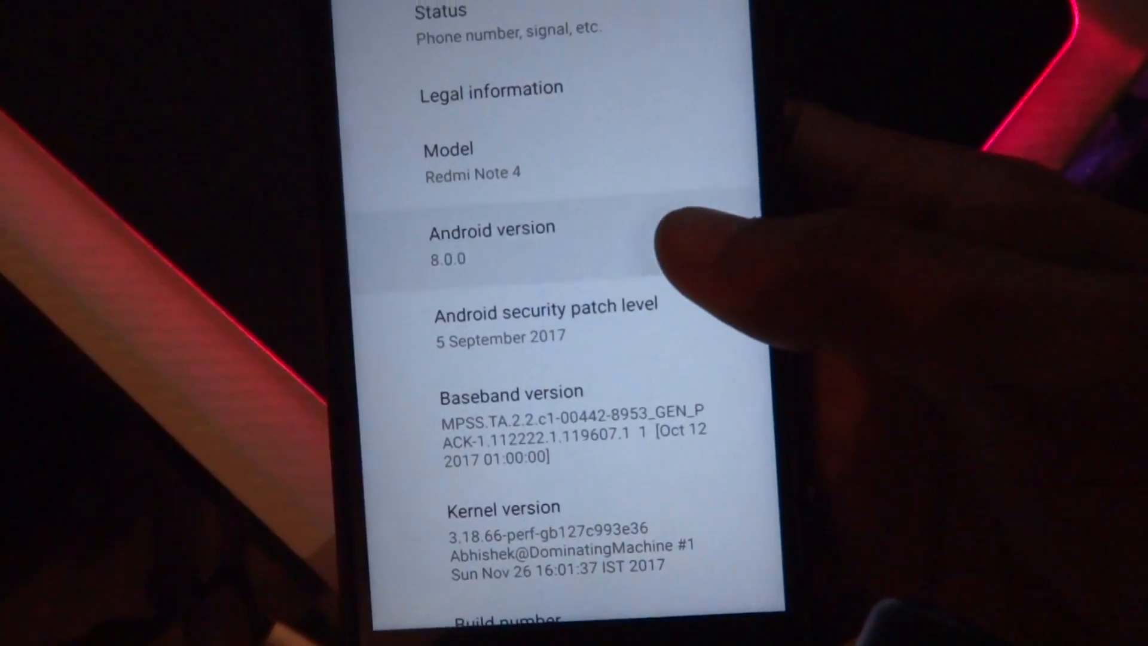
pyautogui.click(490, 241)
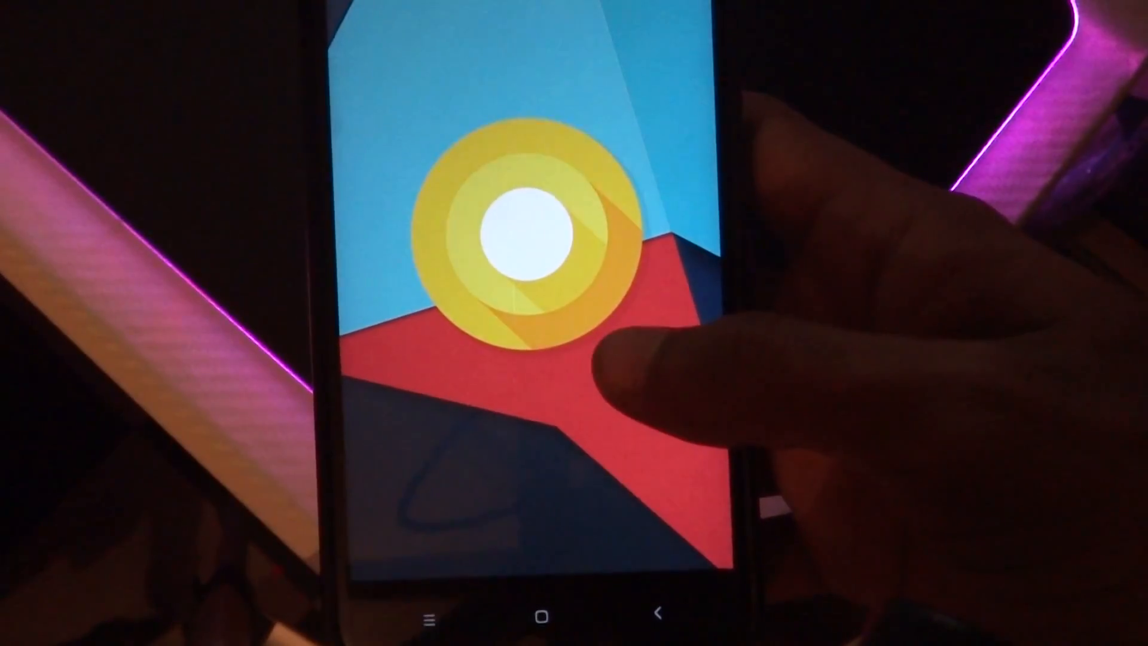